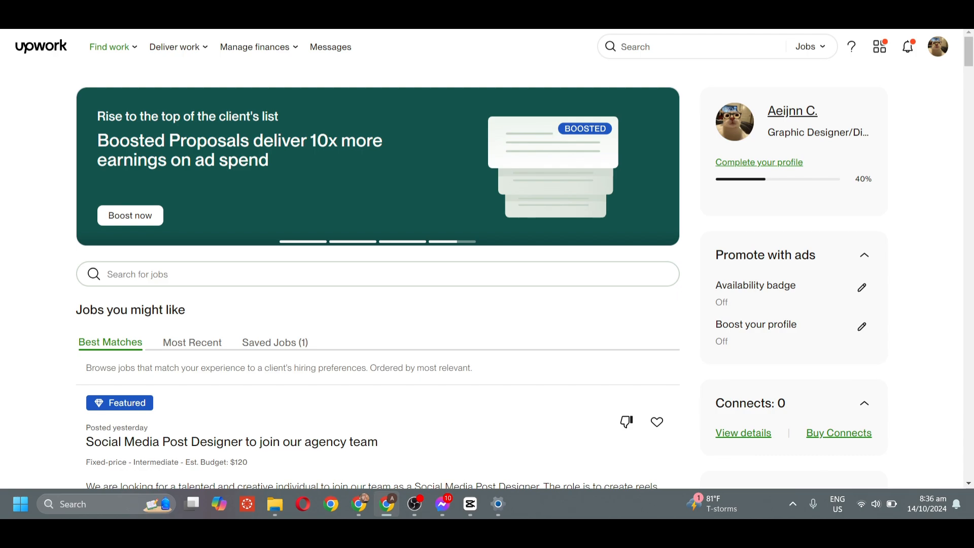
# Scroll the Find Work feed past the Best Matches listings down to the footer with the Desktop App link
pyautogui.scroll(-3)
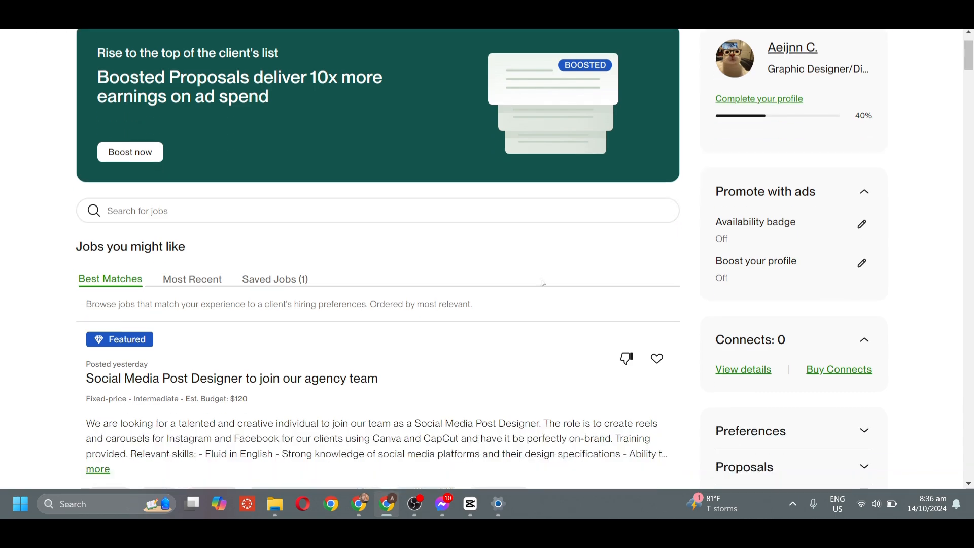
pyautogui.scroll(-3)
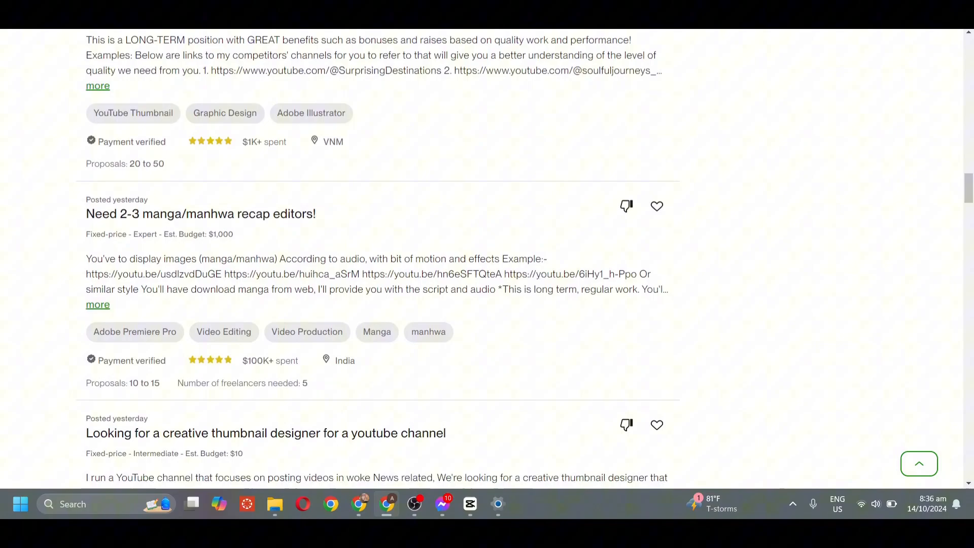
pyautogui.scroll(-3)
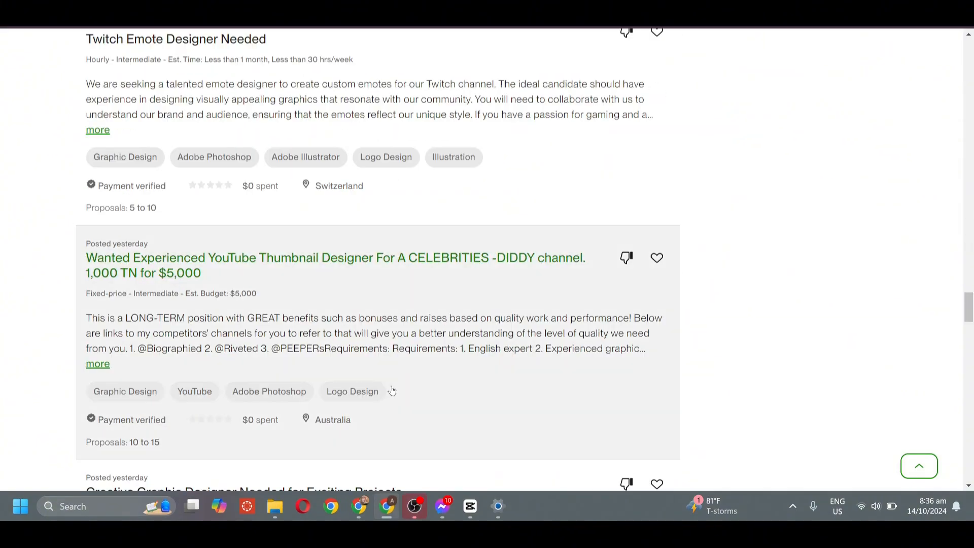
pyautogui.scroll(-3)
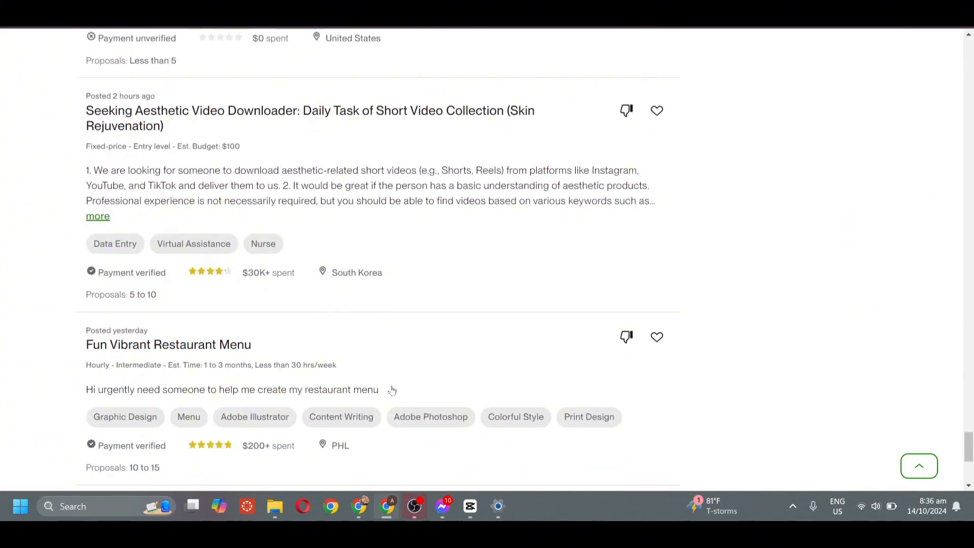
pyautogui.scroll(-3)
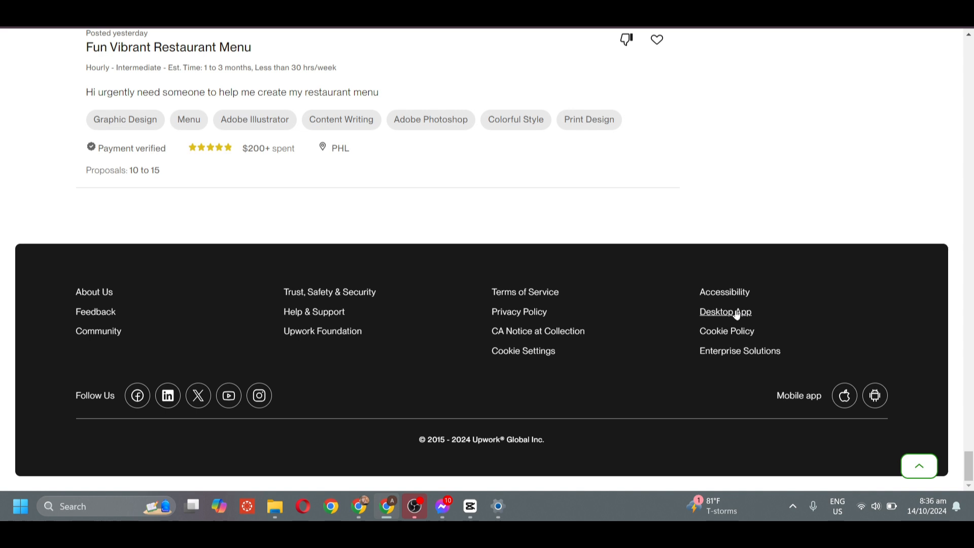
# Reach the desktop app download page from the footer and show the available app versions
pyautogui.click(725, 312)
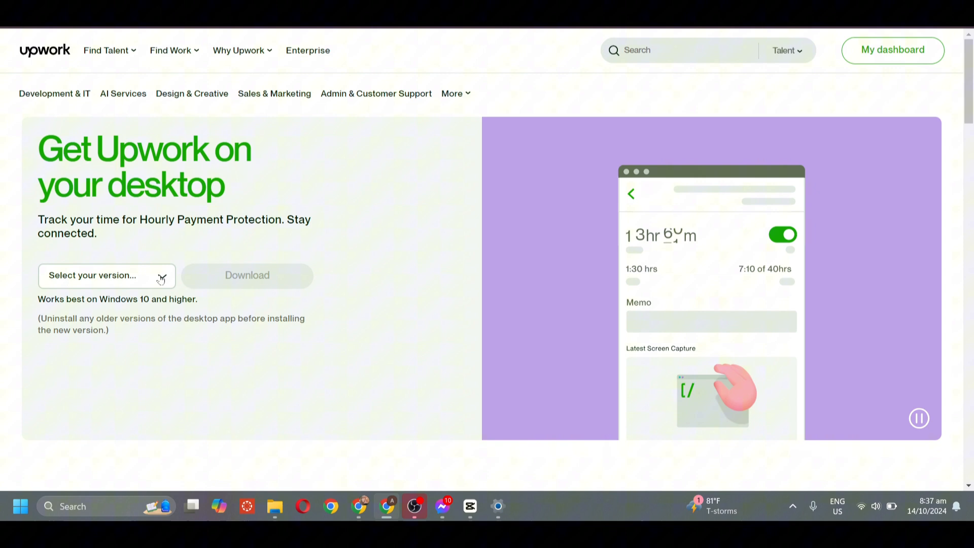
pyautogui.click(105, 275)
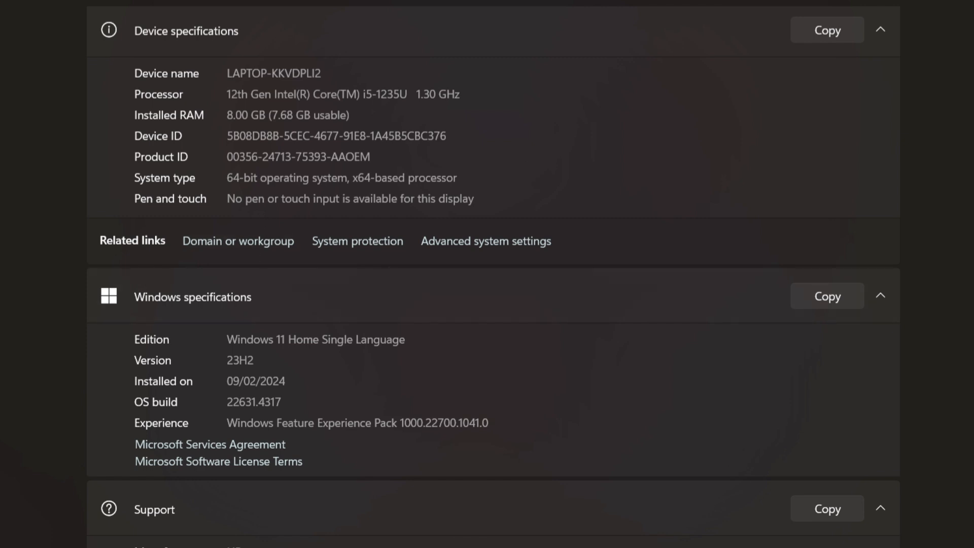
# Highlight the 64-bit system type in Settings > System > About to confirm the windows-64 5.8.0.33 choice
pyautogui.doubleClick(341, 177)
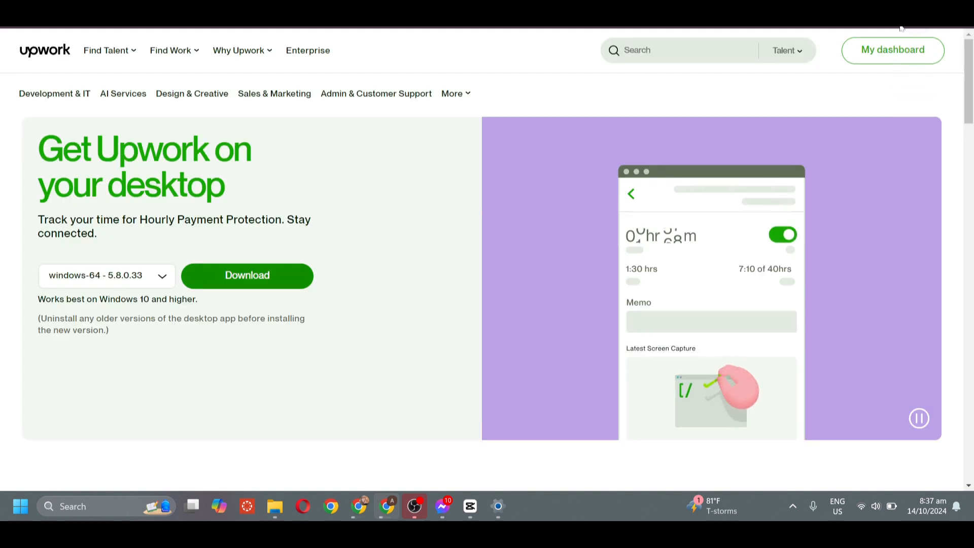
# Download UpworkSetup64.exe (63.2 MB) and launch it from Chrome's recent downloads
pyautogui.click(246, 275)
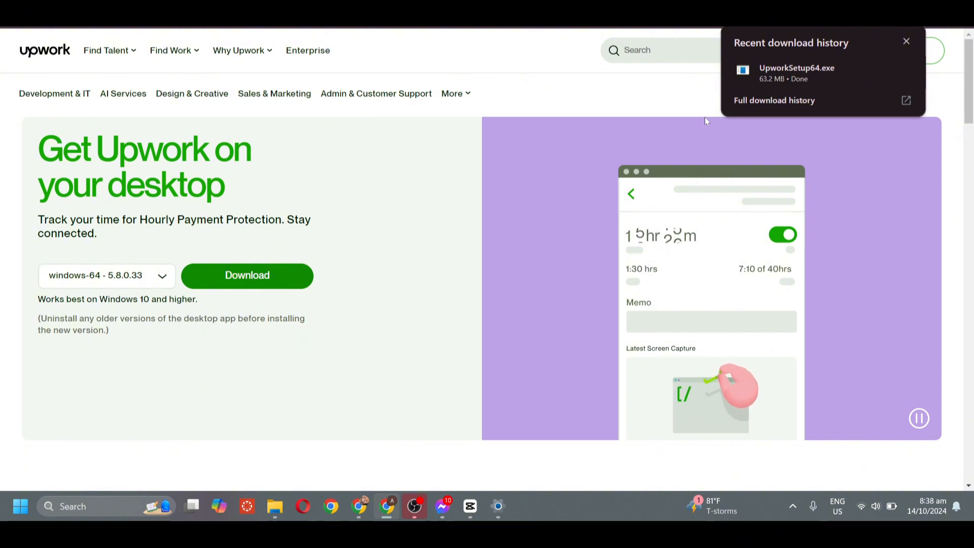
pyautogui.click(905, 42)
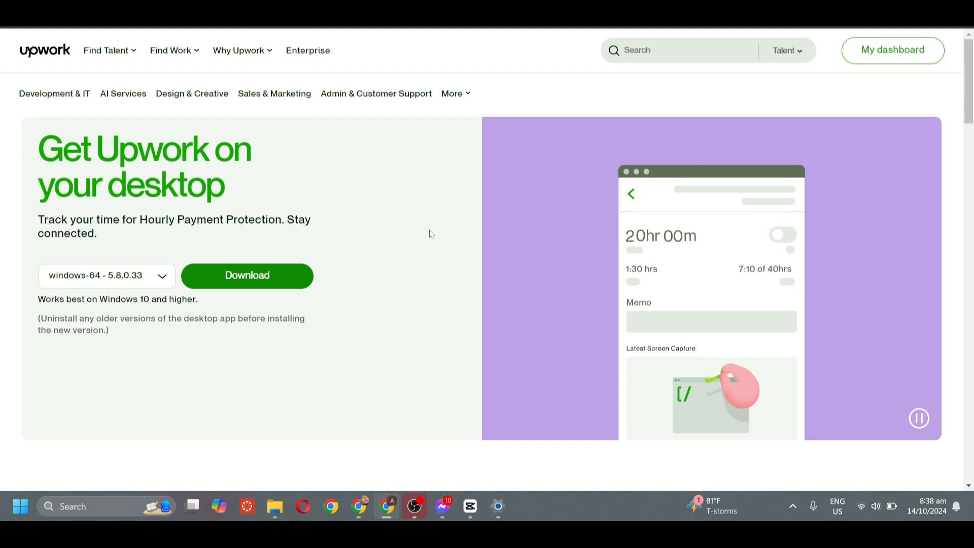
pyautogui.click(247, 275)
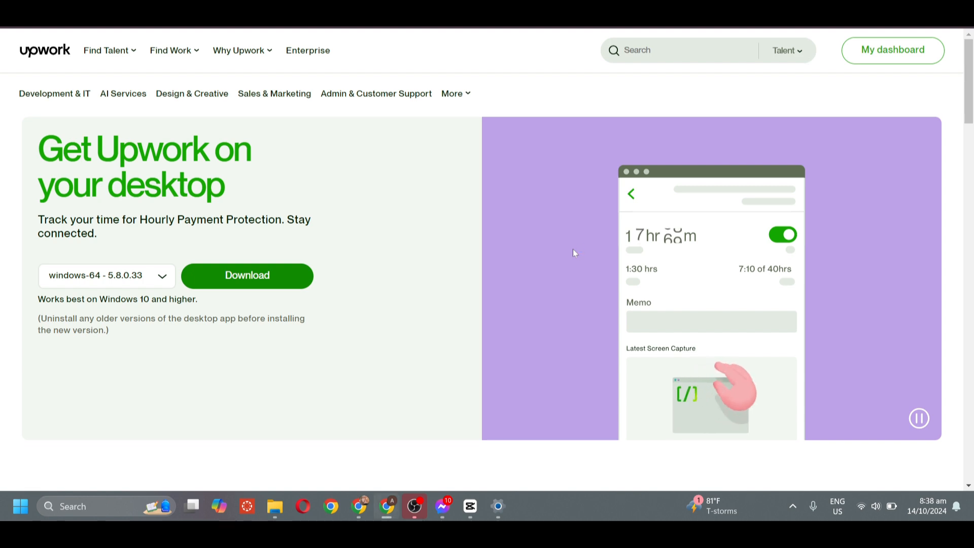
# Read through the EULA and agree to the license terms so Upwork v5.8.0.33 starts loading
pyautogui.click(247, 275)
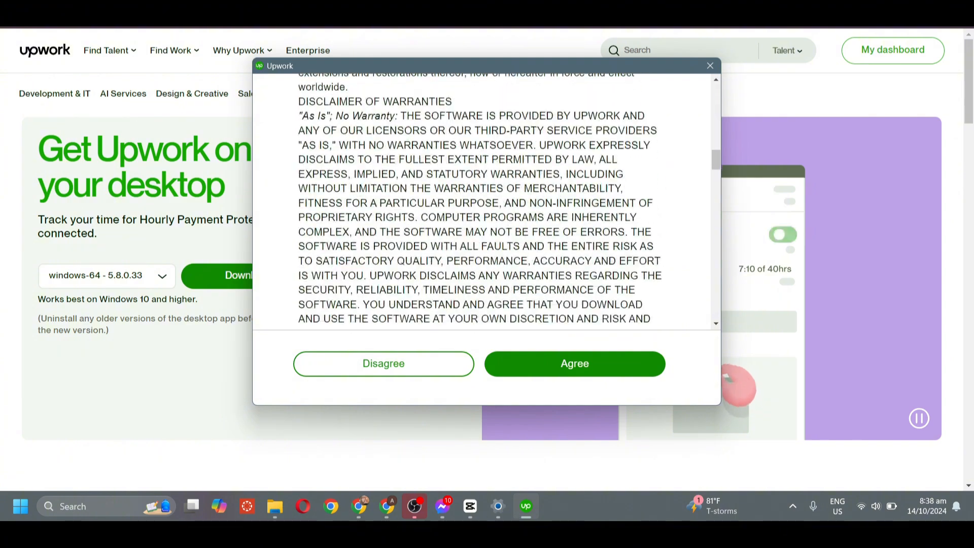
pyautogui.scroll(-3)
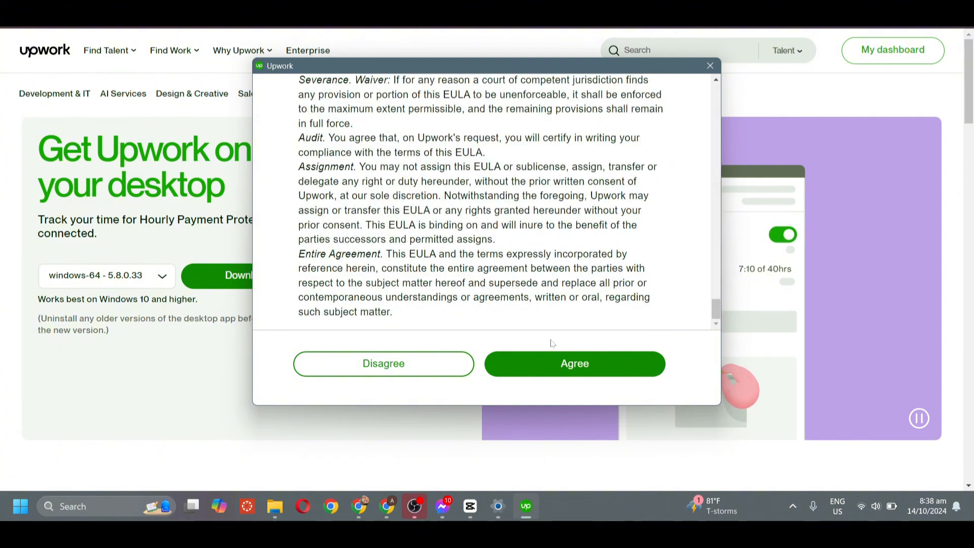
pyautogui.click(573, 363)
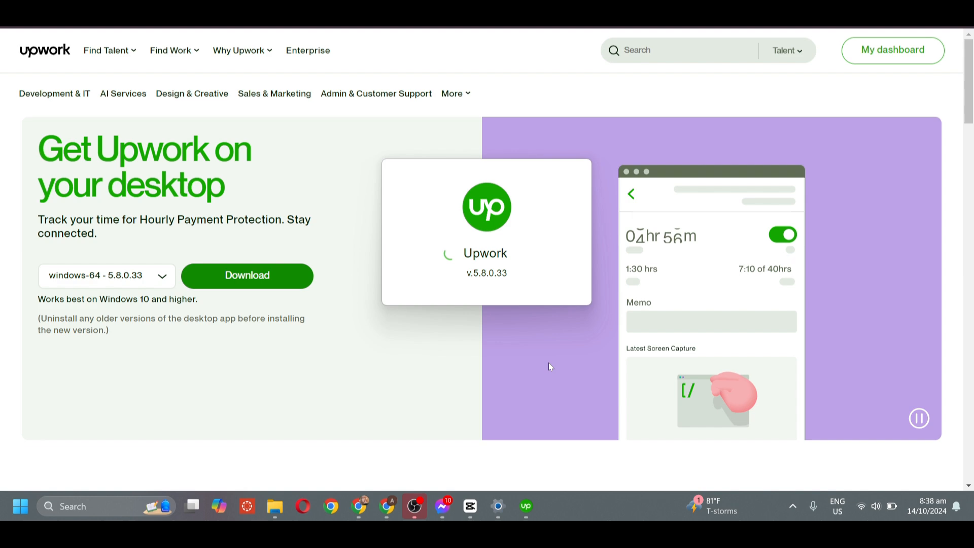
# Go through the intro screens with Next, Next and Got it! to reach the Time Tracker and Messages windows
pyautogui.click(525, 505)
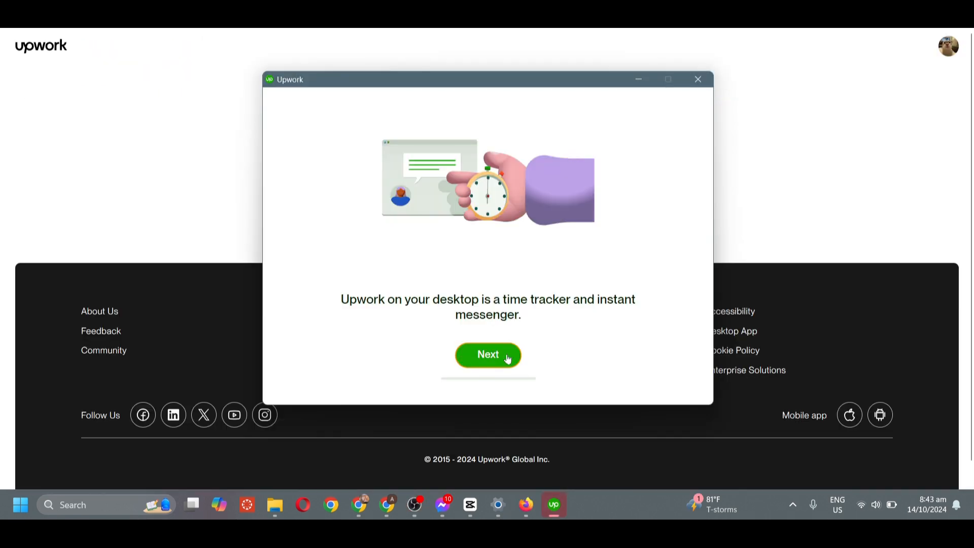
pyautogui.click(488, 355)
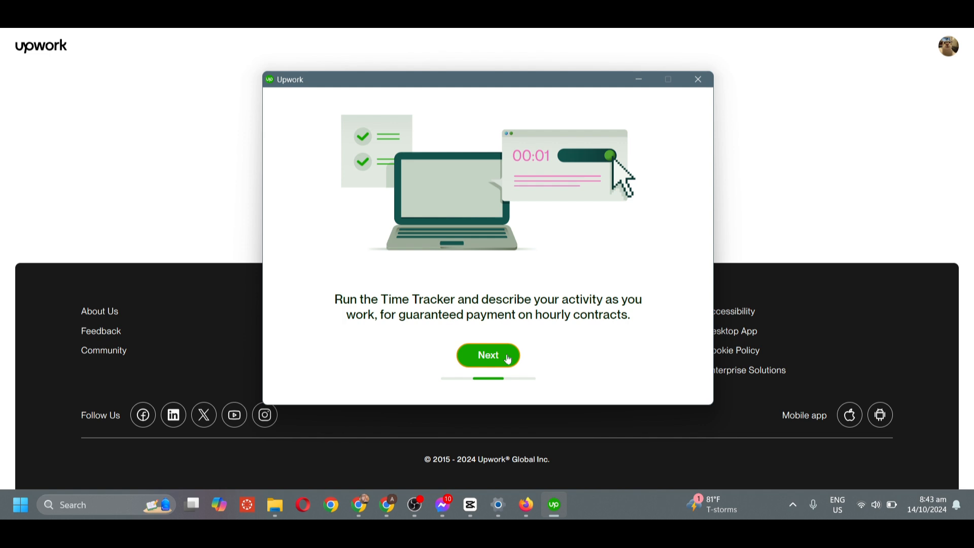
pyautogui.click(488, 355)
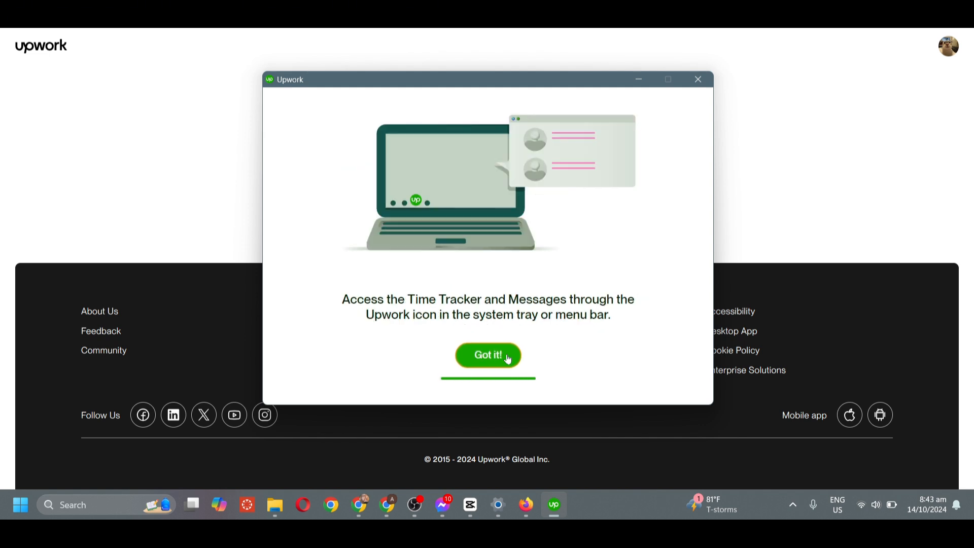
pyautogui.click(488, 355)
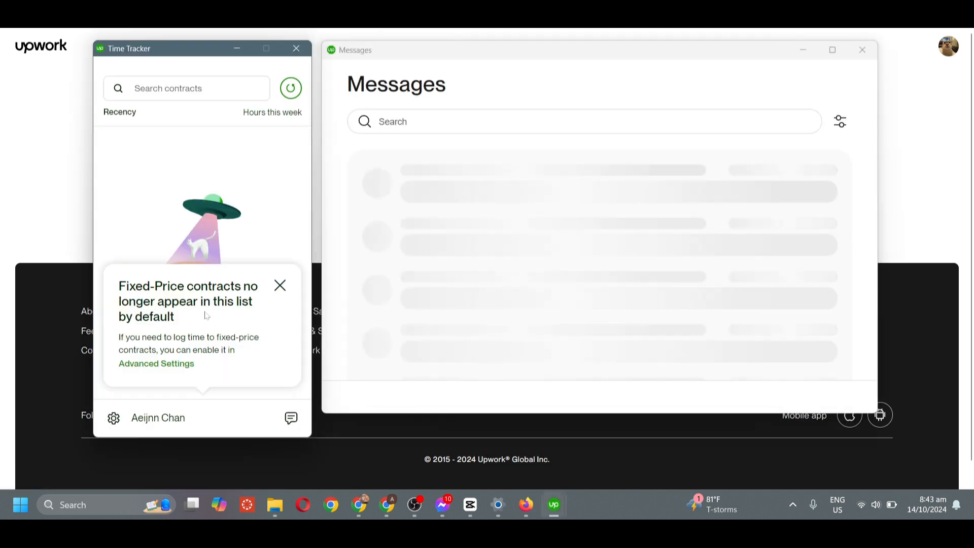